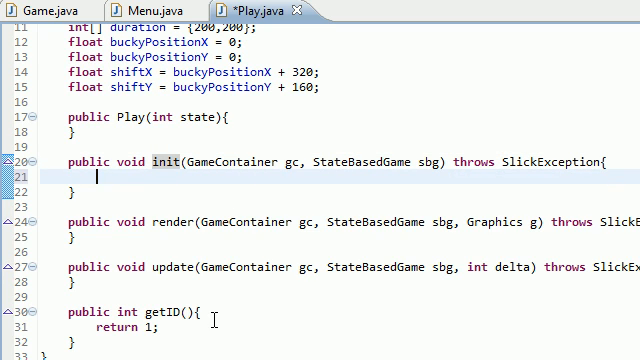
Assign worldMap = new Image("res/world.png") inside init() and start a new line
type("worldMap =")
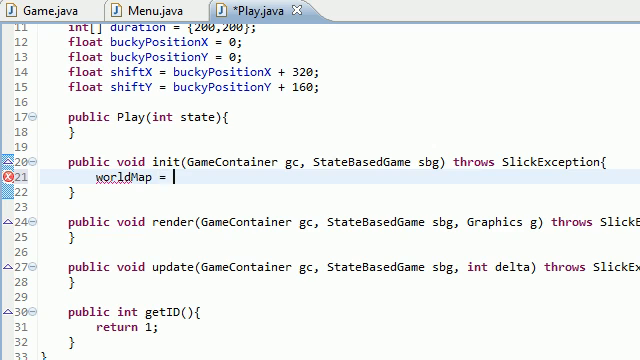
type("new Image")
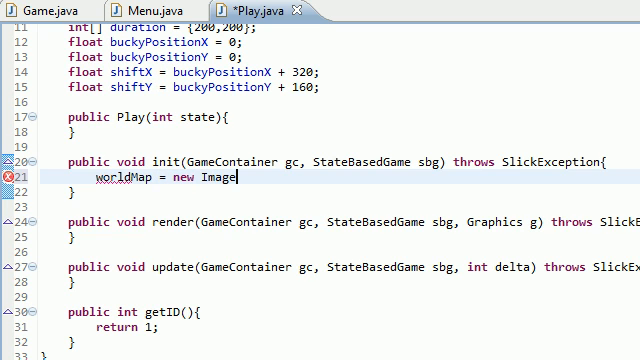
type("();")
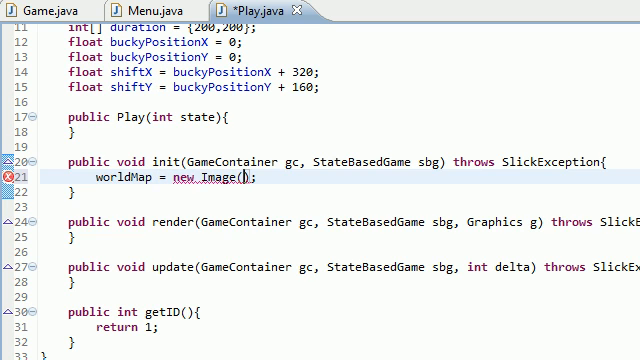
type("\"\"")
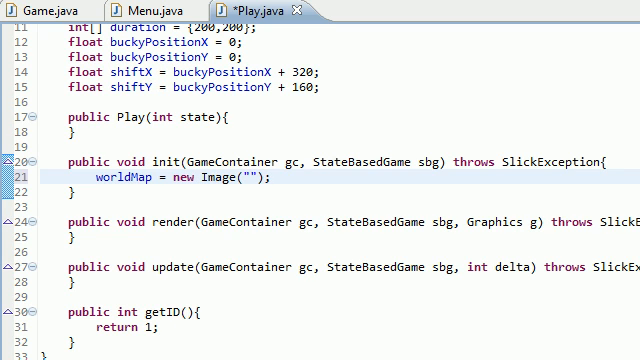
type("res")
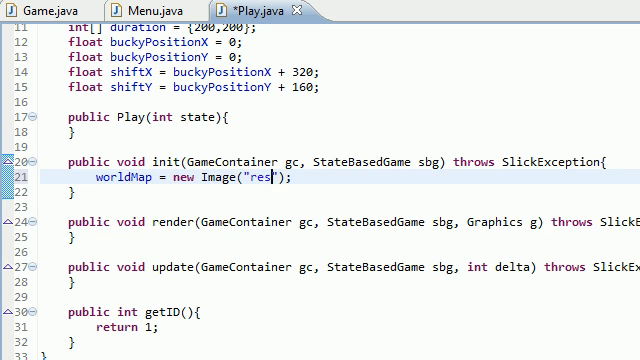
type("world.")
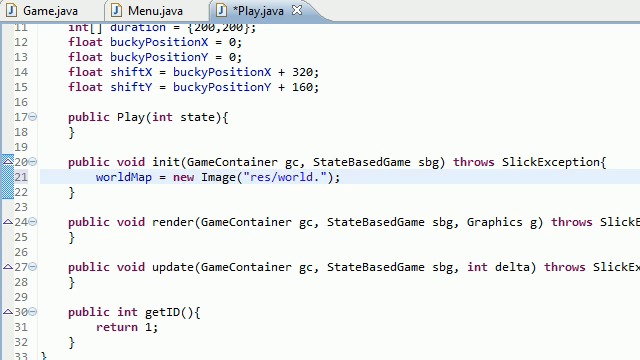
type("png")
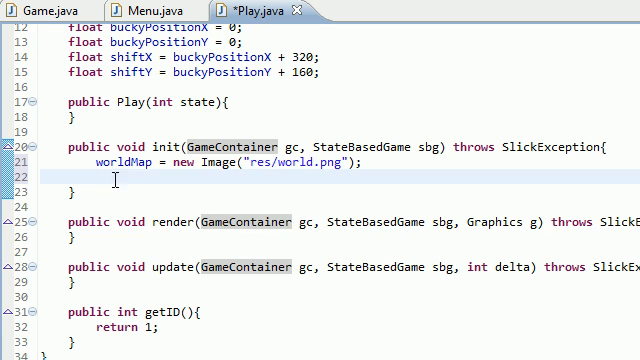
Declare Image[] walkUp = {}; as an empty image array
type("Image")
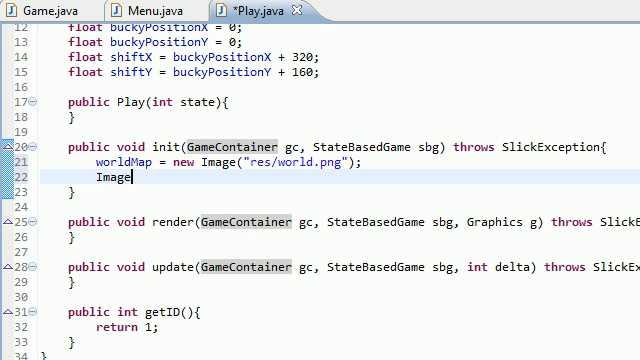
type("[]")
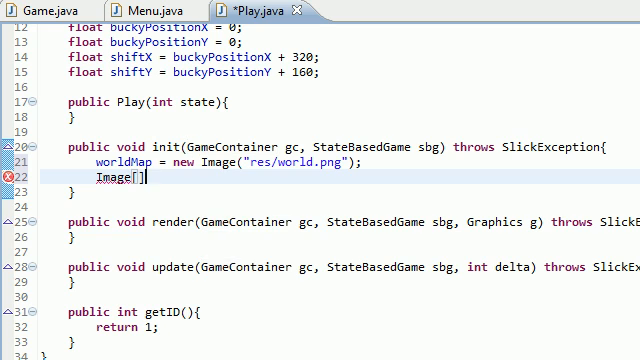
type("walk")
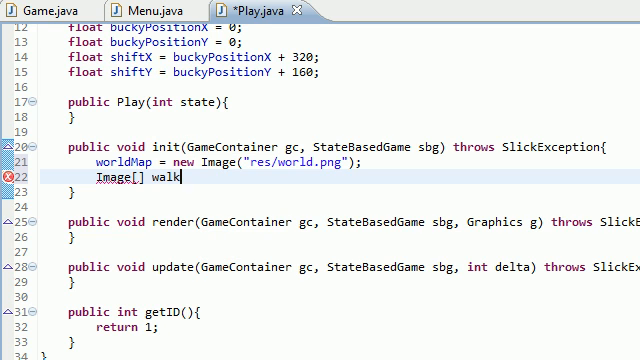
type("Up")
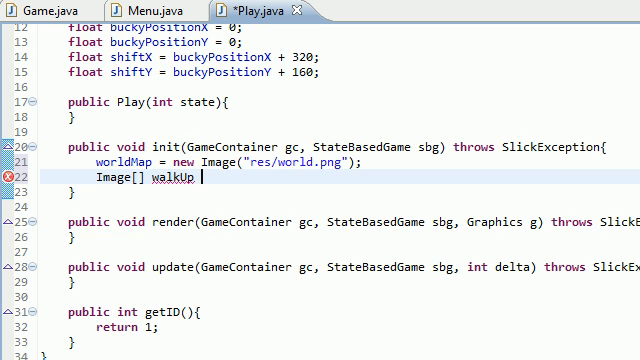
type("= {};")
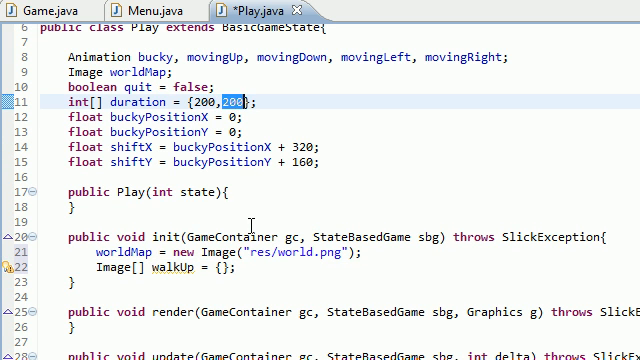
Put two new Image("res/buckysBack.png") entries inside the walkUp braces
scroll("down", 3)
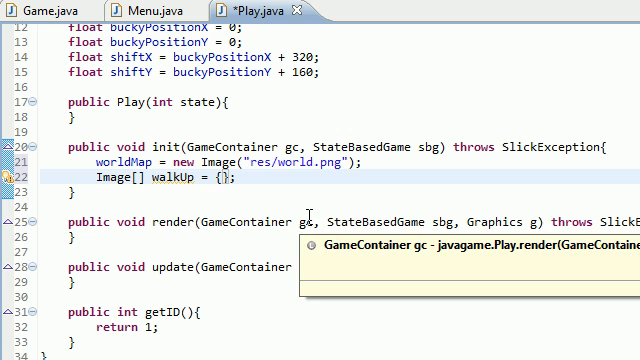
type("new iMAG")
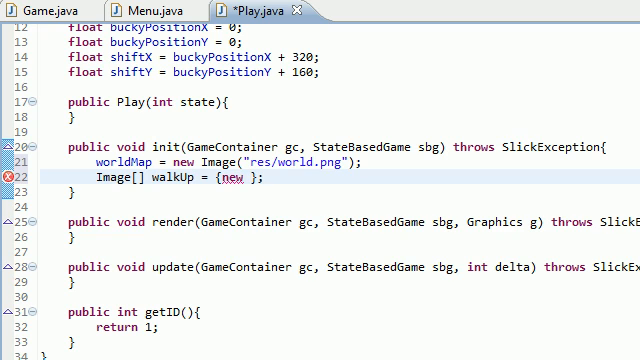
type("Image")
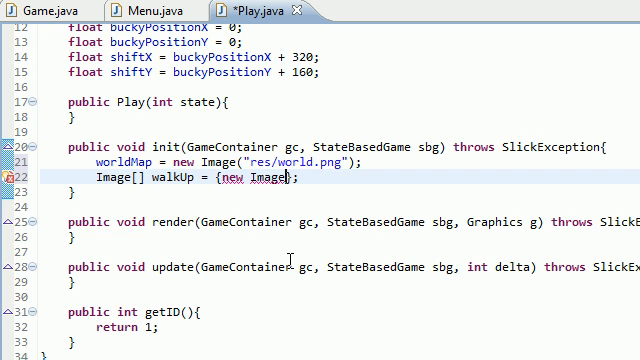
type("()")
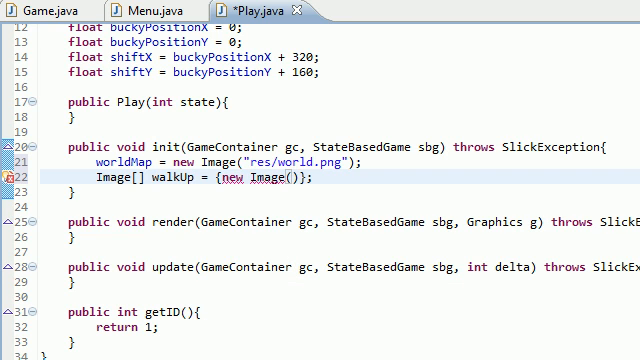
type("\"\"")
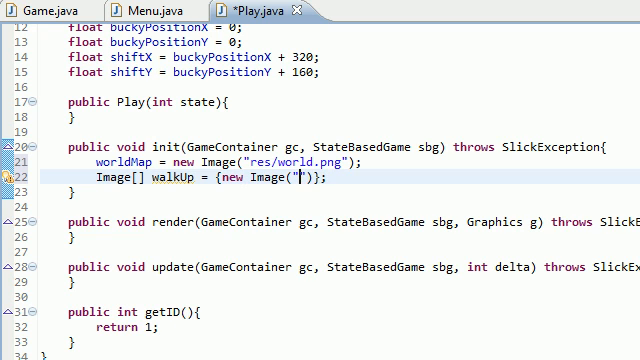
type("res/B")
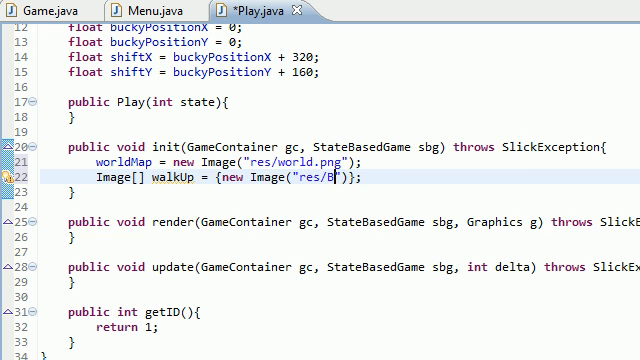
type("ucky")
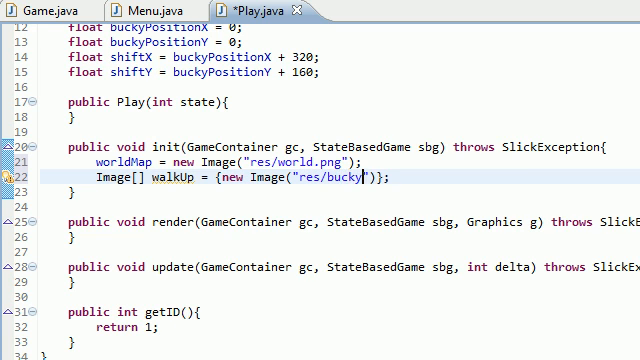
type("sBack.png")
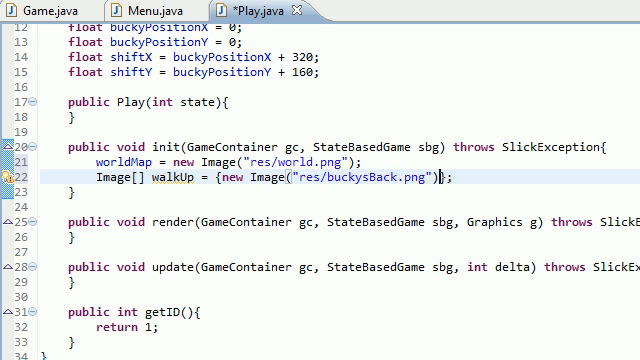
type(", new")
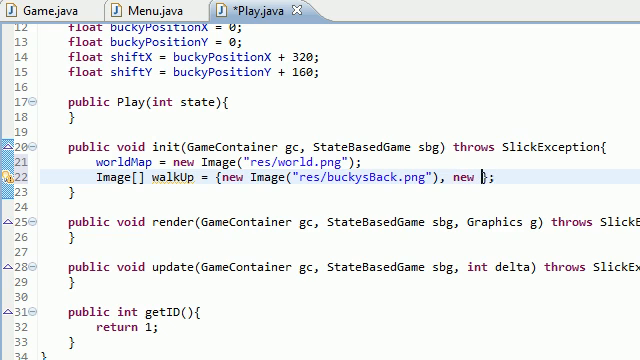
type("Image()")
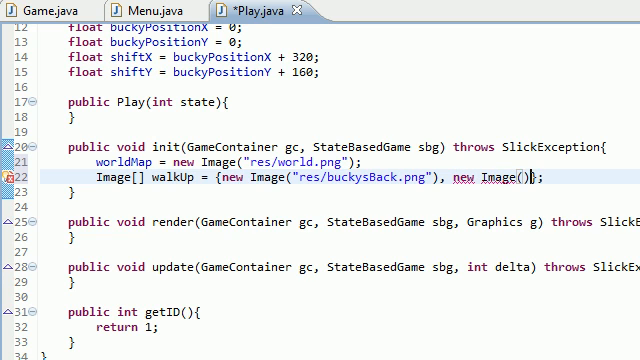
type("\"res/buckysBack.png")
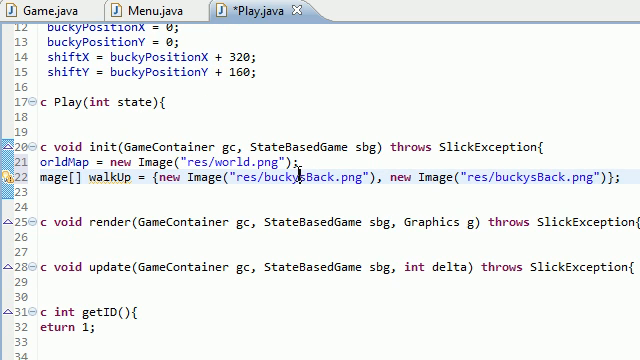
double_click(305, 174)
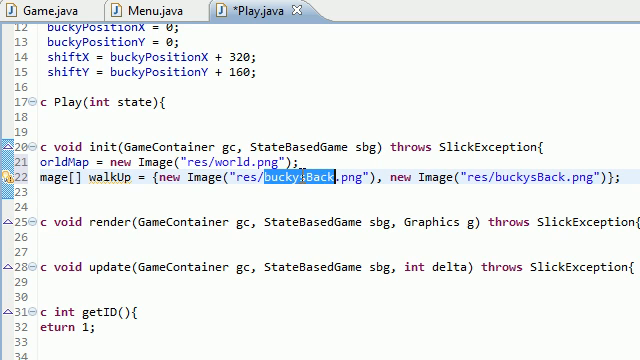
type("buckysBack.png\")")
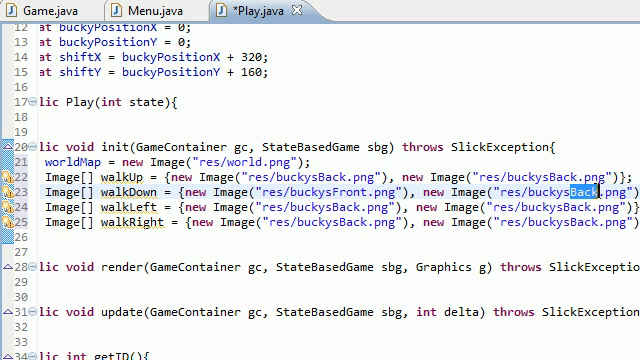
Point walkDown to buckysFront, and walkLeft and walkRight to buckysLeft and buckysRight
type("Front")
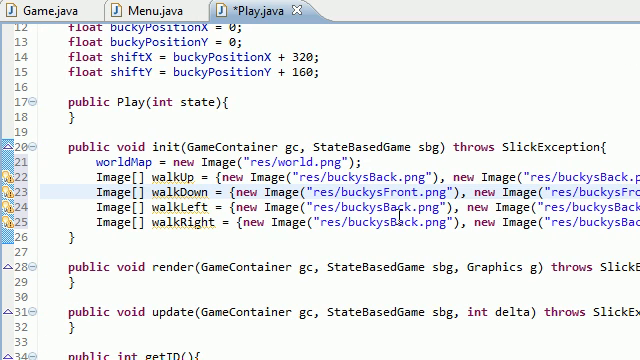
double_click(366, 210)
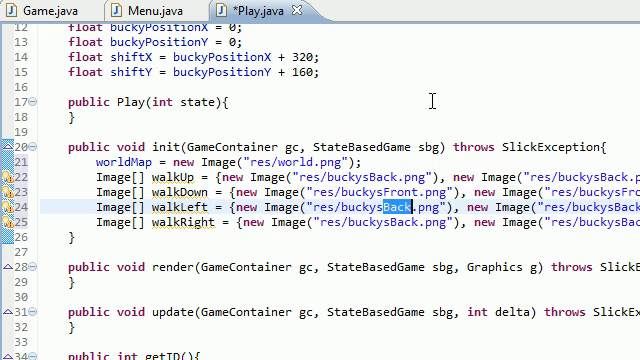
type("Left")
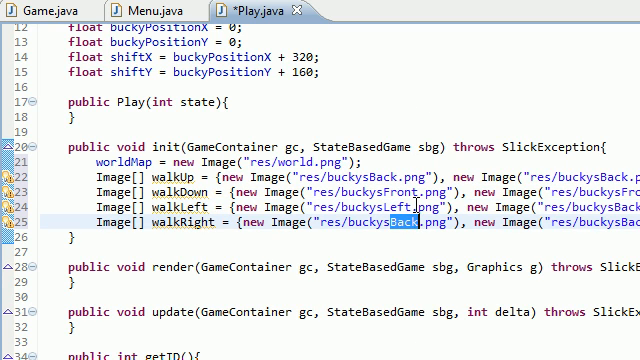
type("Right;")
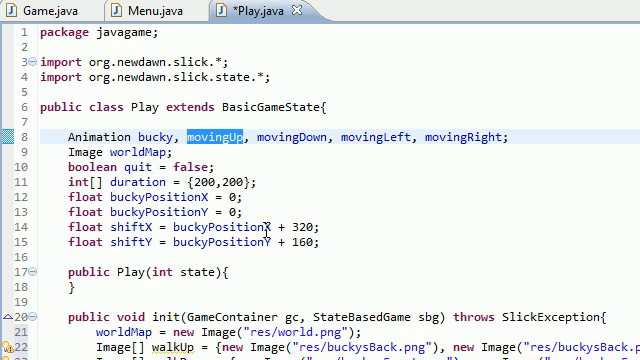
Begin the line movingUp = new Animation(walkUp, using content assist for Animation
scroll("down", 3)
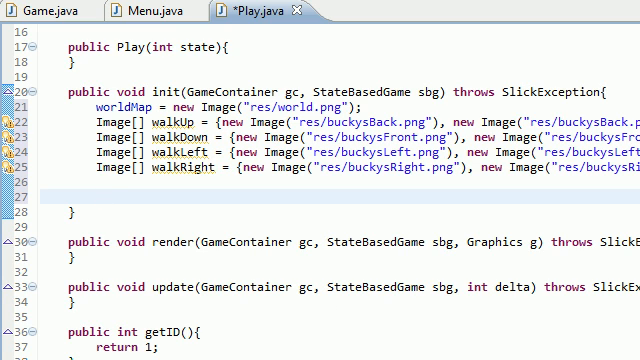
type("movingUp =")
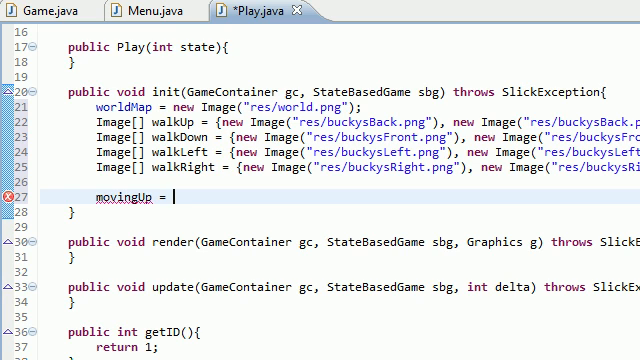
type("new Animation();")
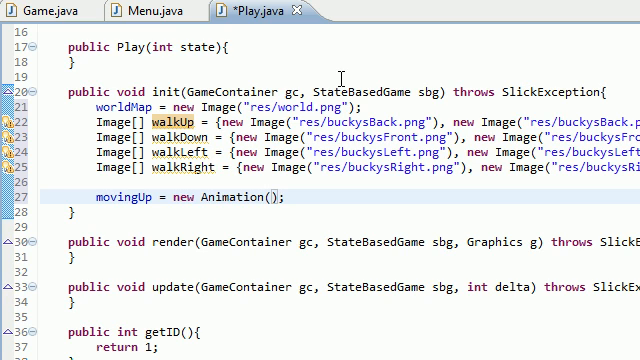
type("walk")
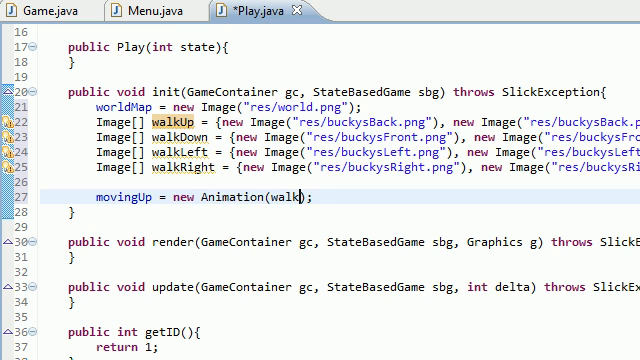
type("walkUp,")
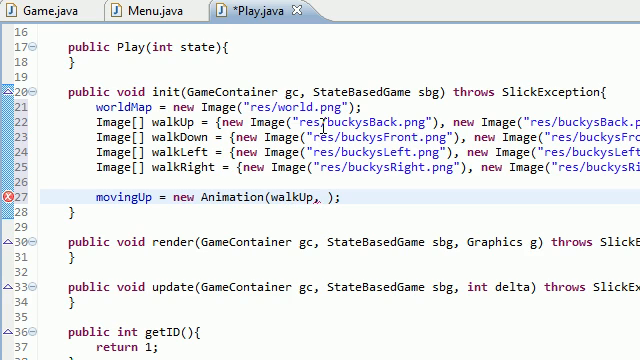
mouse_move(548, 121)
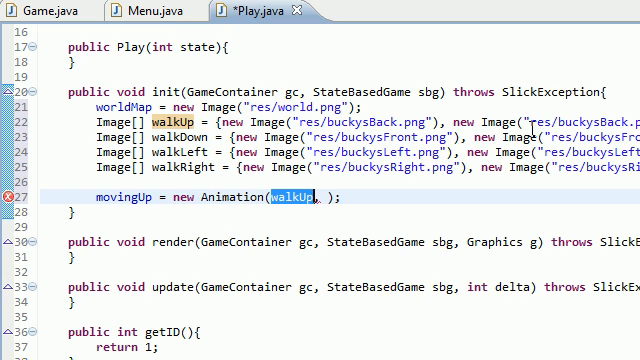
mouse_move(432, 183)
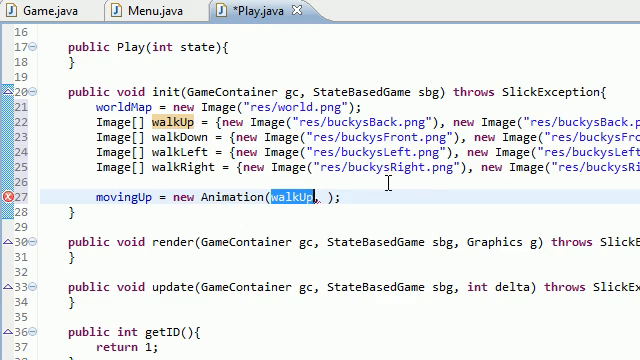
Fill in the remaining movingUp arguments duration and false
scroll("up", 3)
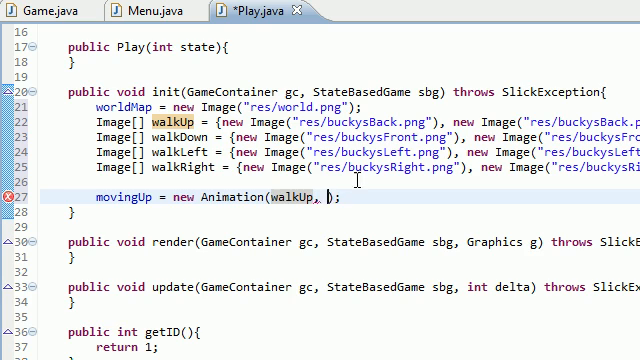
type("duration")
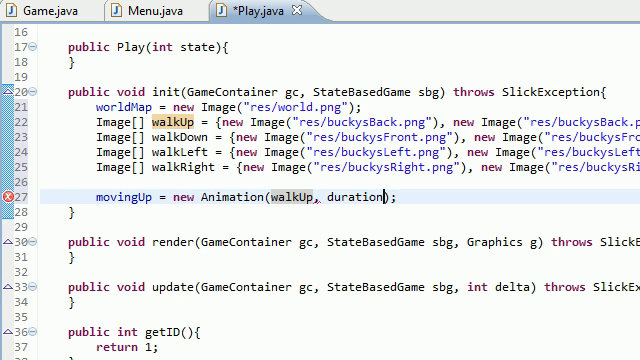
double_click(350, 197)
type(", ")
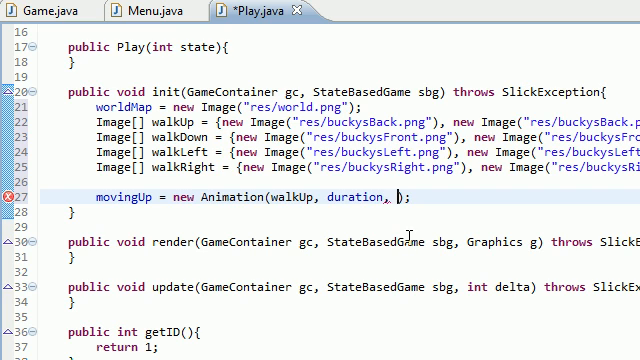
type("false")
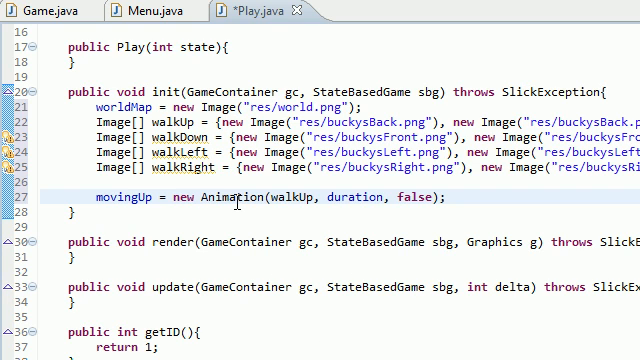
mouse_move(283, 197)
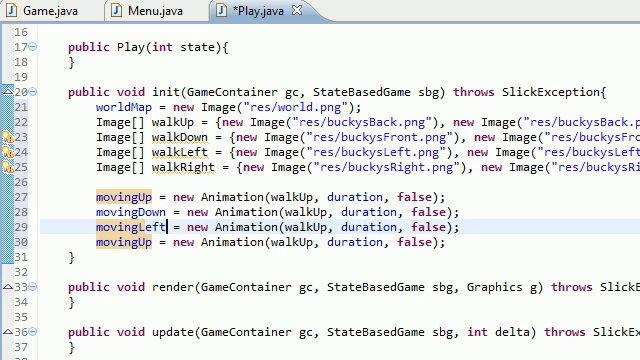
Duplicate the movingUp line as movingDown, movingLeft and movingRight using walkDown, walkLeft, walkRight
type("moving")
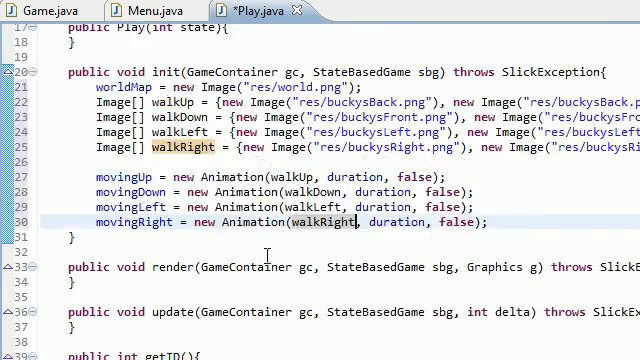
Check the bucky declaration above, then add an empty line after movingRight
scroll("up", 3)
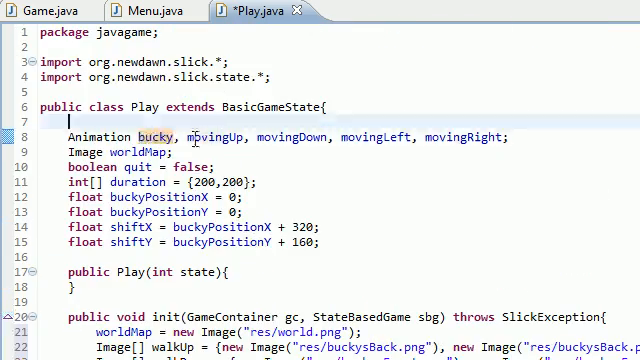
mouse_move(201, 137)
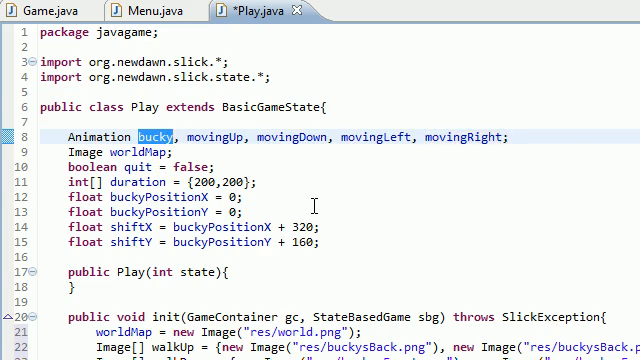
scroll("down", 3)
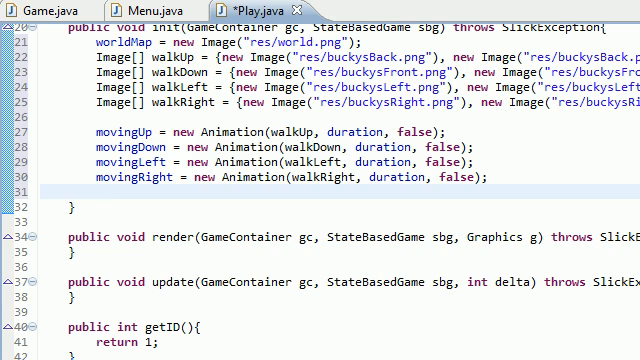
Set bucky = movingDown; at the end of init() and save Play.java
type("bucky =")
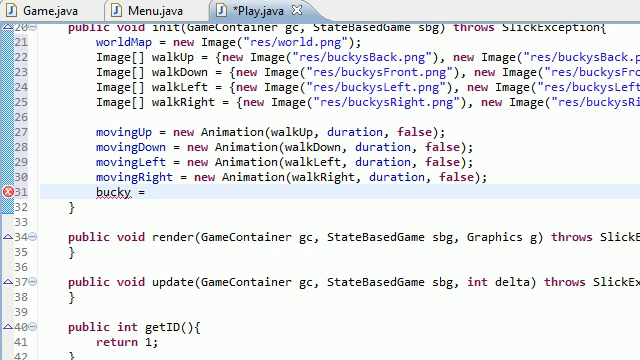
mouse_move(133, 133)
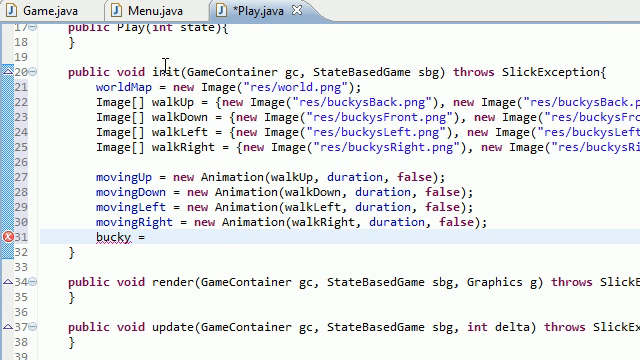
scroll("down", 3)
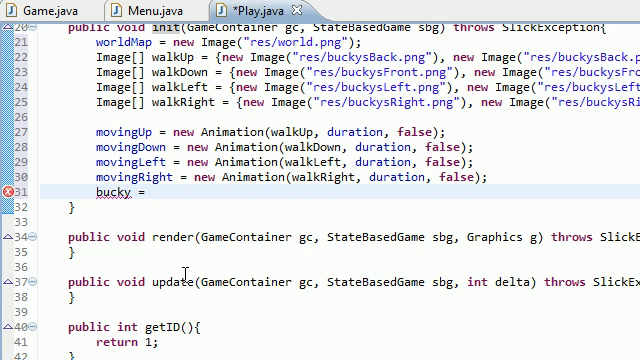
type("moving")
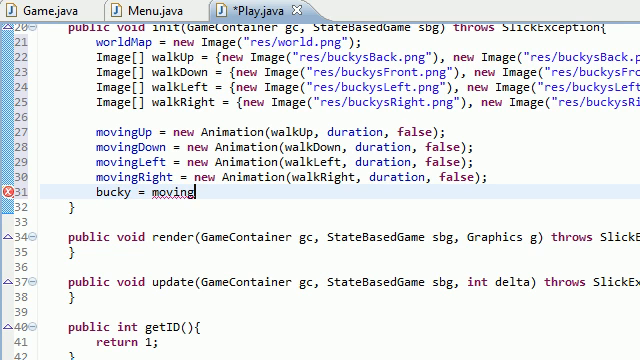
type("Down;")
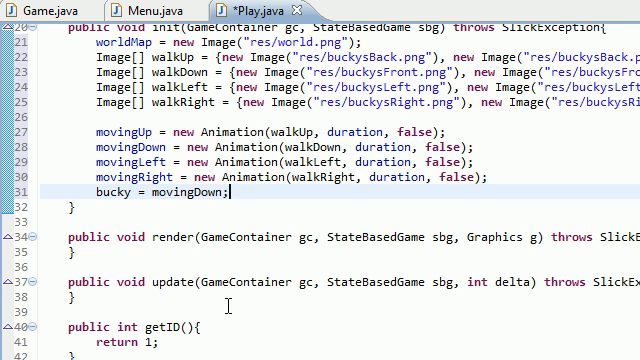
key("ctrl+s")
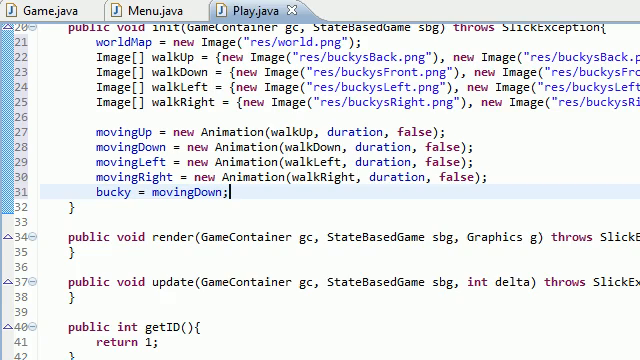